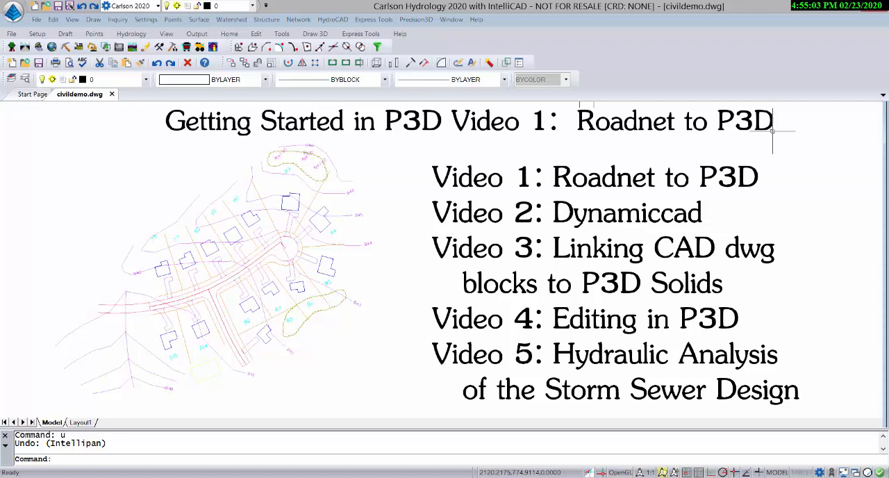
mouse_move(686, 153)
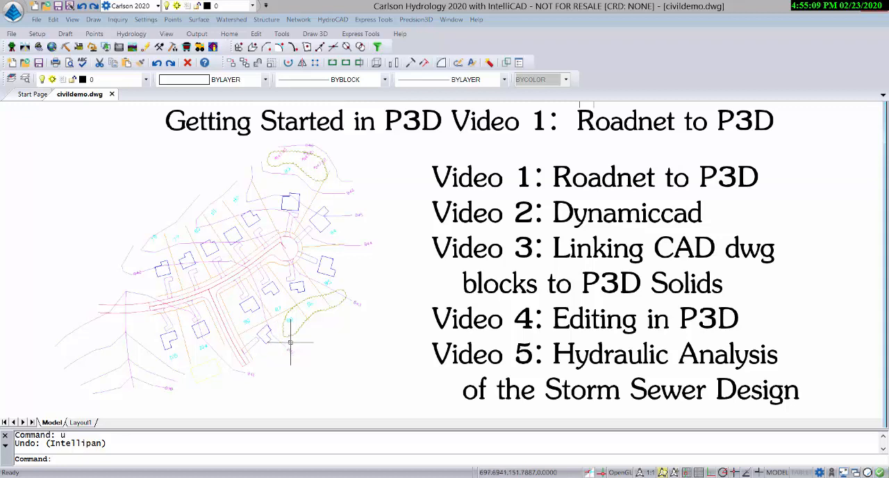
mouse_move(321, 355)
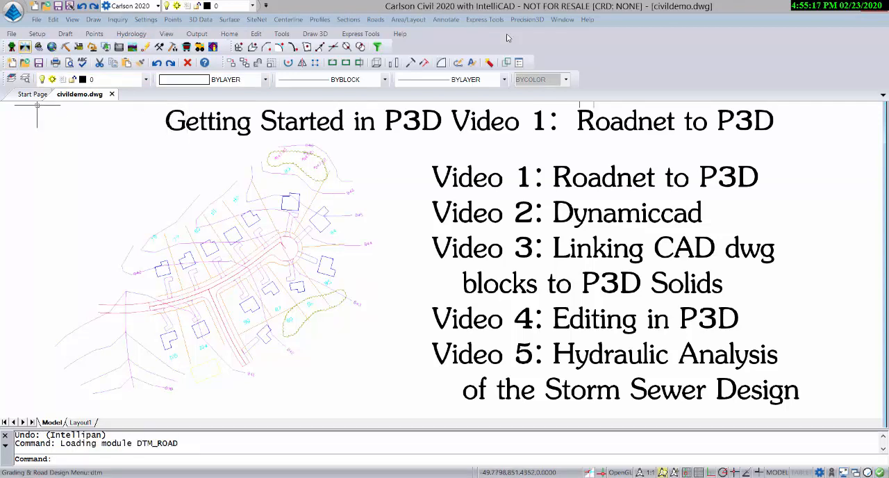
Bring up road R1's CivilDemoCurb template and its Curb Dimensions from the Road Network editor
left_click(375, 19)
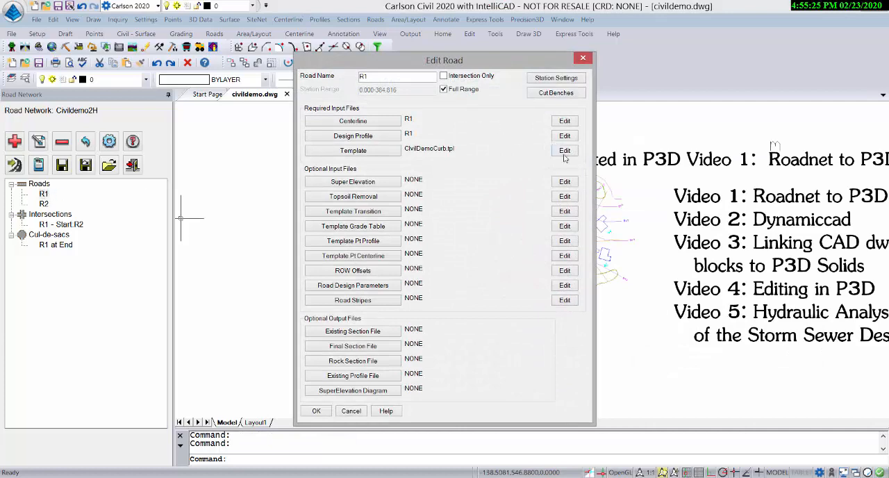
left_click(564, 150)
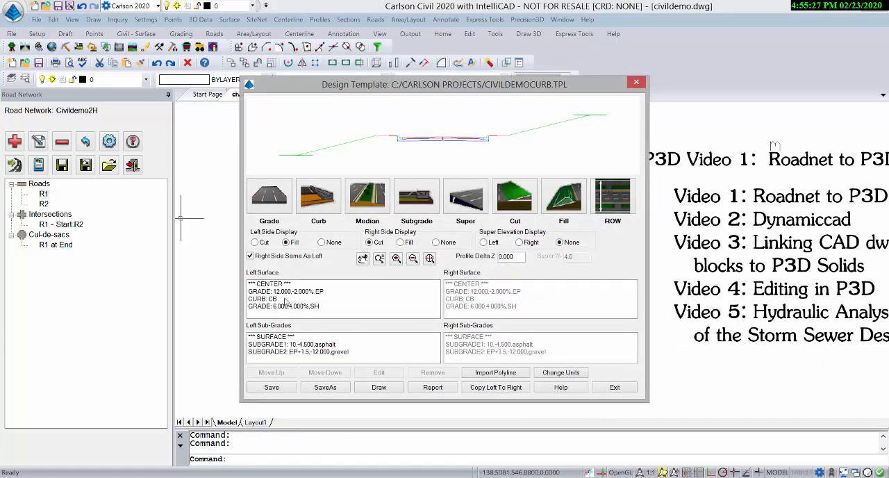
left_click(378, 372)
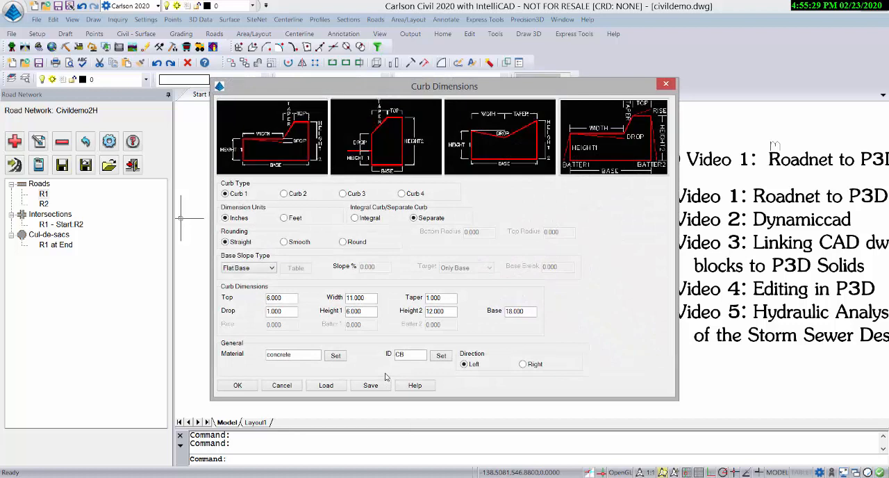
mouse_move(742, 300)
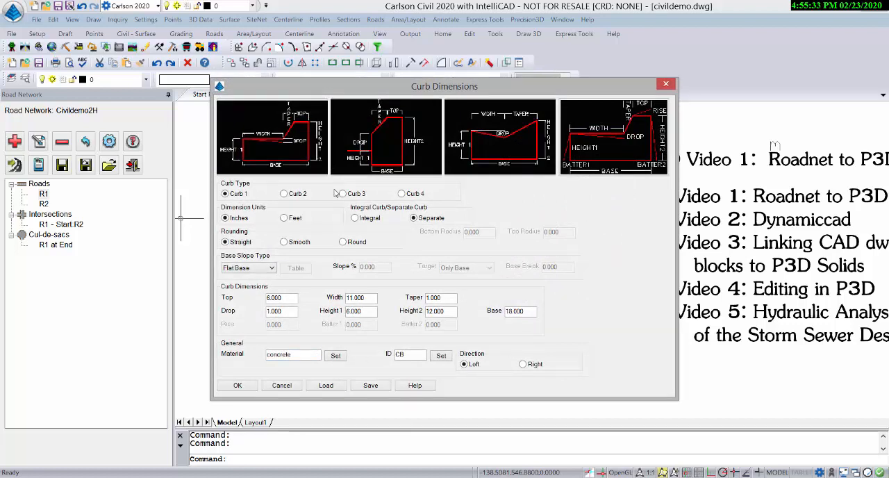
mouse_move(294, 333)
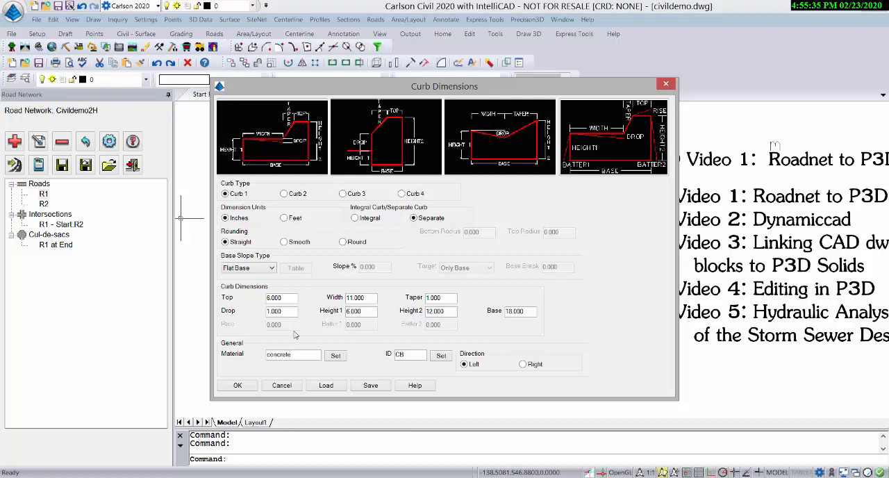
mouse_move(275, 338)
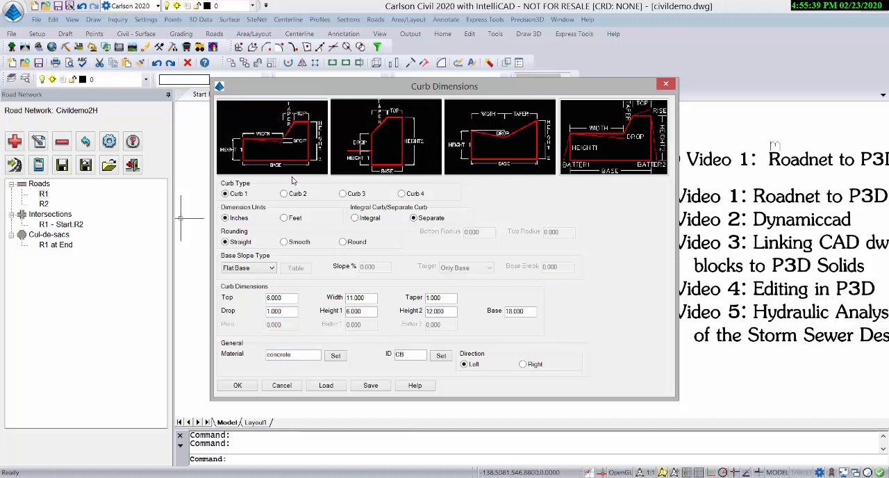
mouse_move(281, 144)
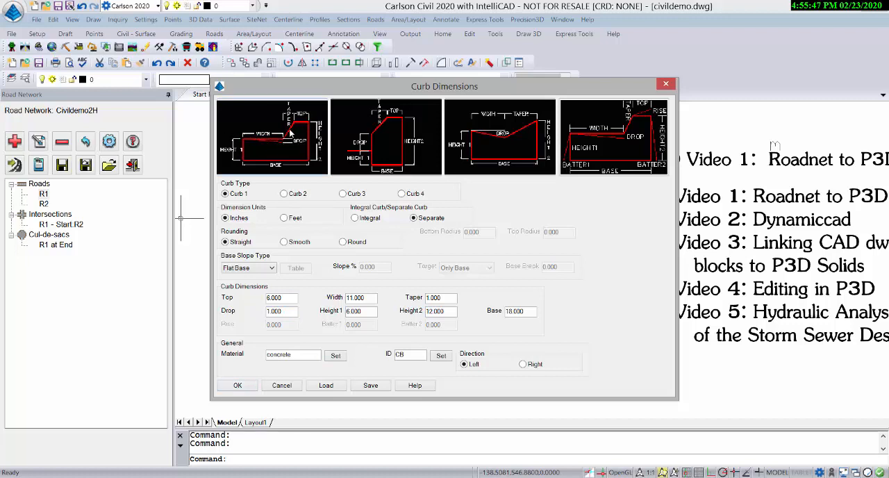
Close the curb dimensions, exit the template and answer the save prompt, returning to R1's edit dialog
left_click(237, 385)
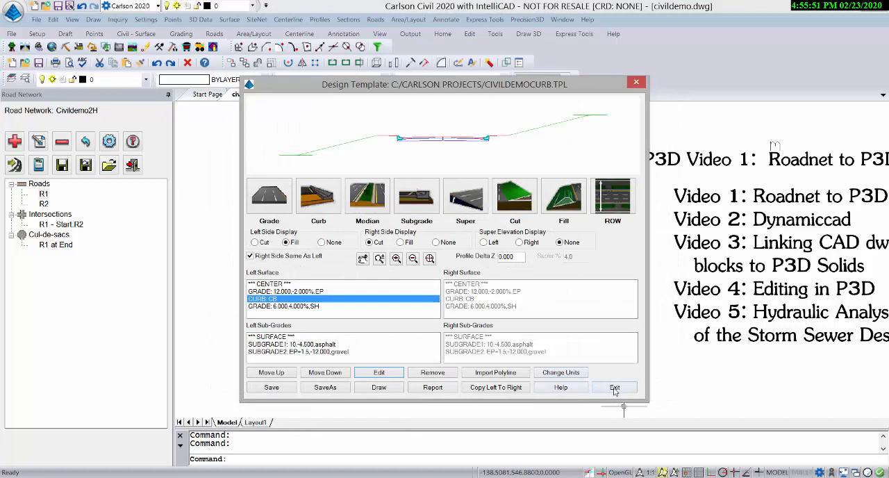
left_click(614, 386)
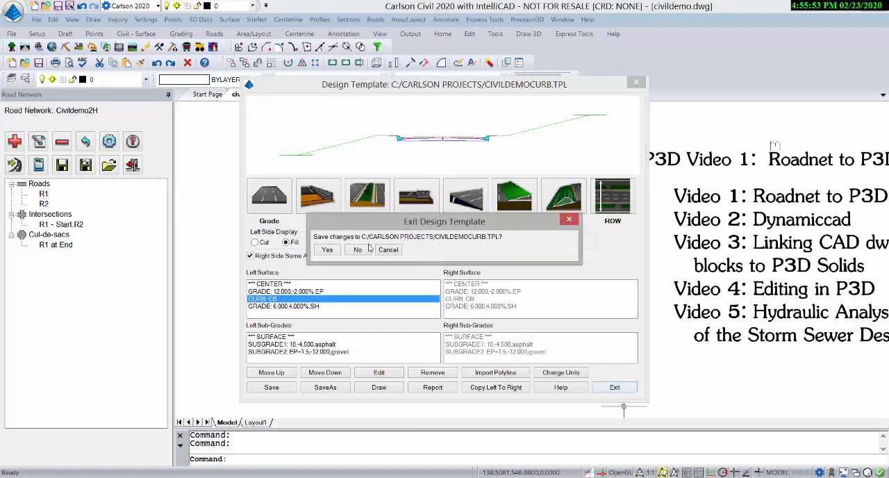
left_click(357, 250)
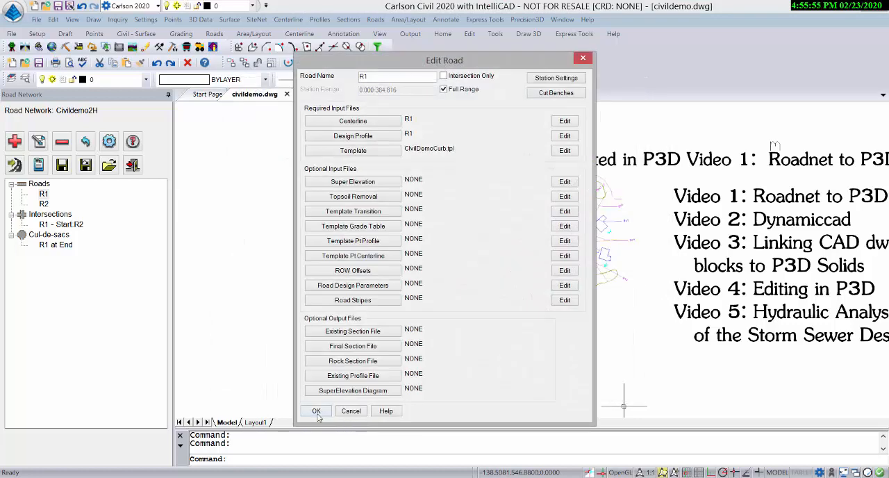
Accept R1 and reach the road grade colour settings via Output Options and Triangulate and Contour
left_click(315, 411)
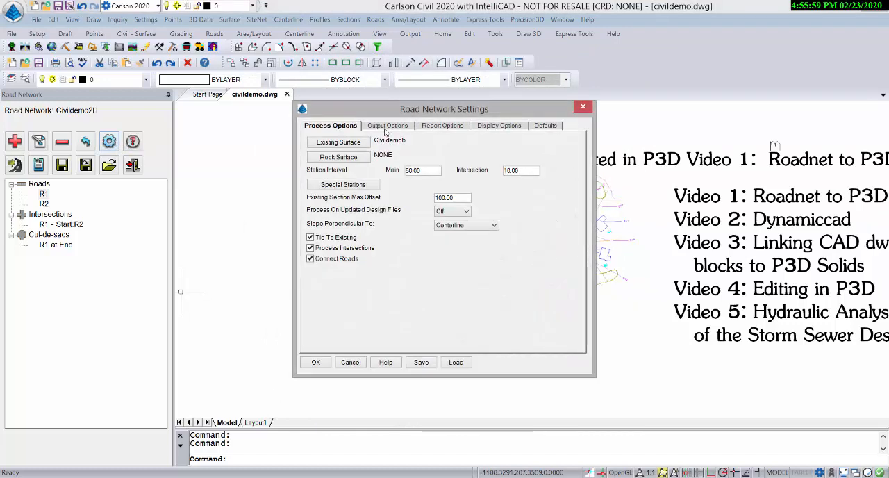
left_click(386, 125)
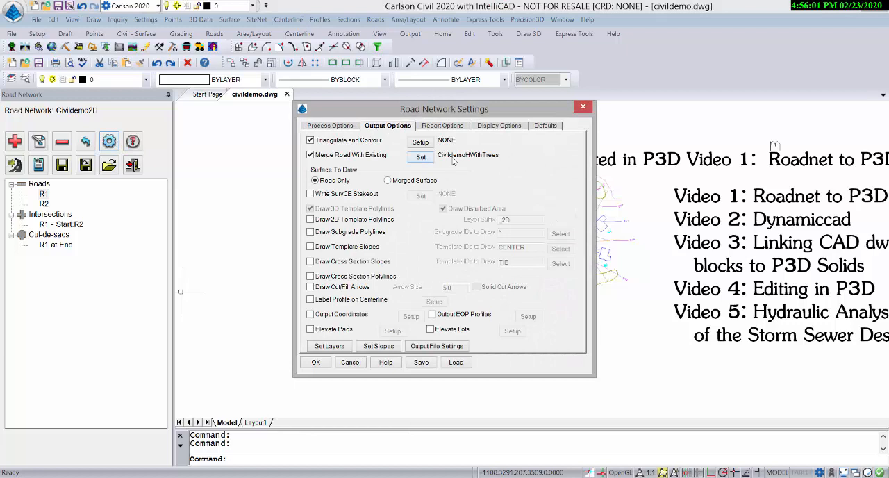
mouse_move(500, 161)
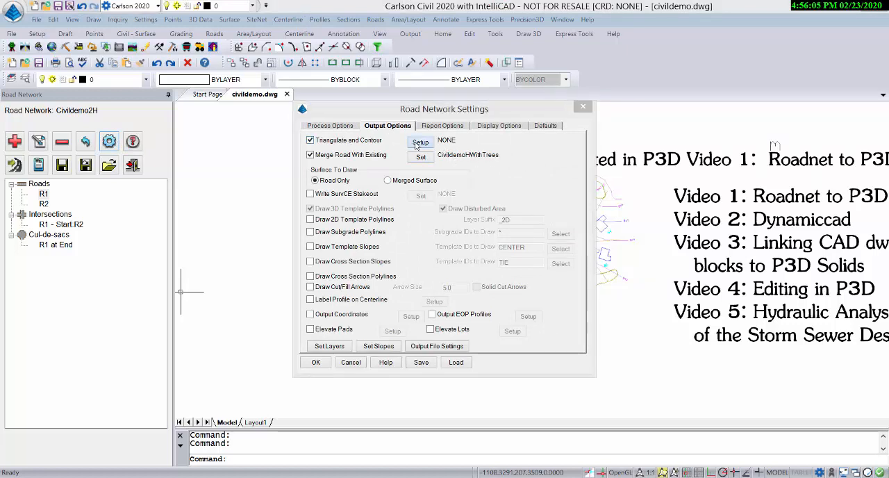
left_click(420, 142)
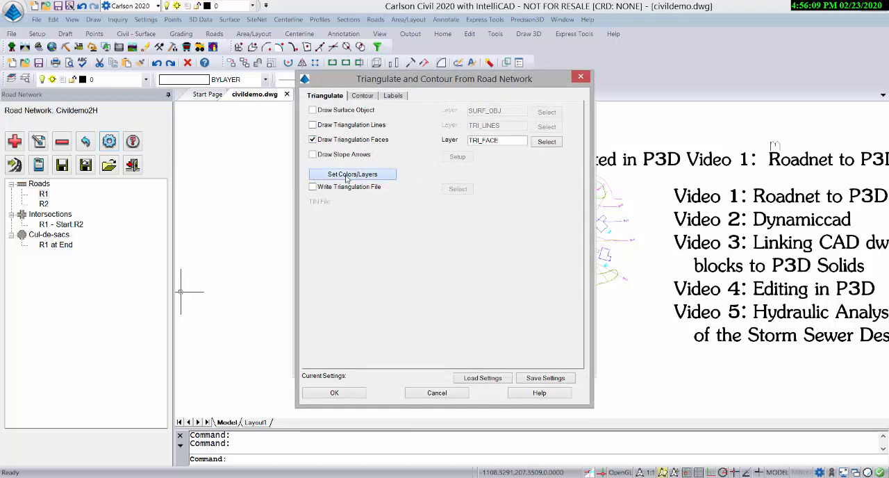
left_click(351, 173)
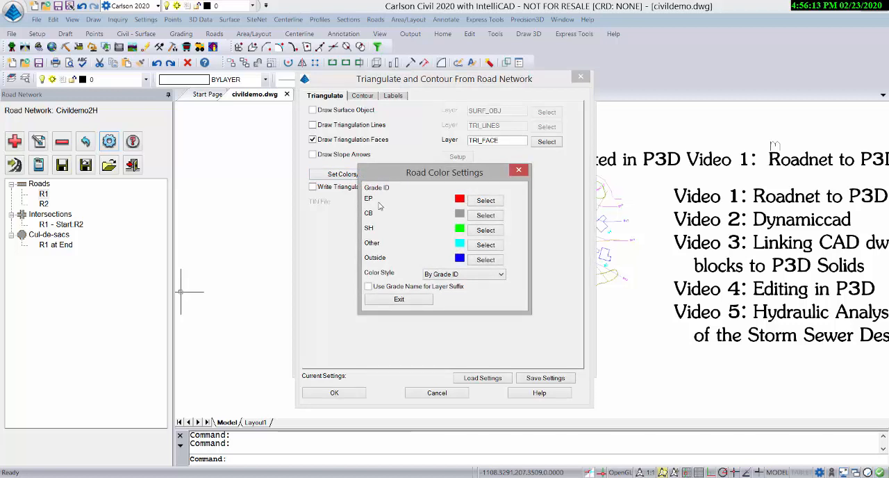
mouse_move(372, 217)
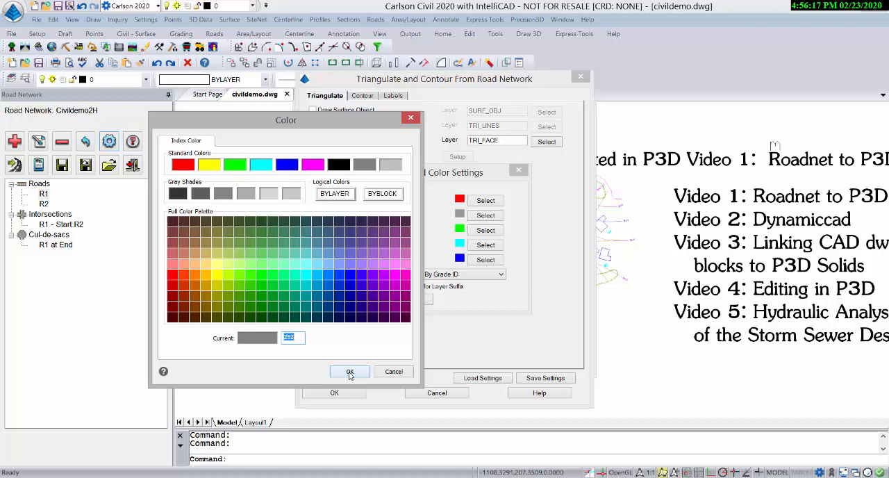
Confirm the grade colours and accept the triangulation settings back to Road Network Settings
left_click(350, 372)
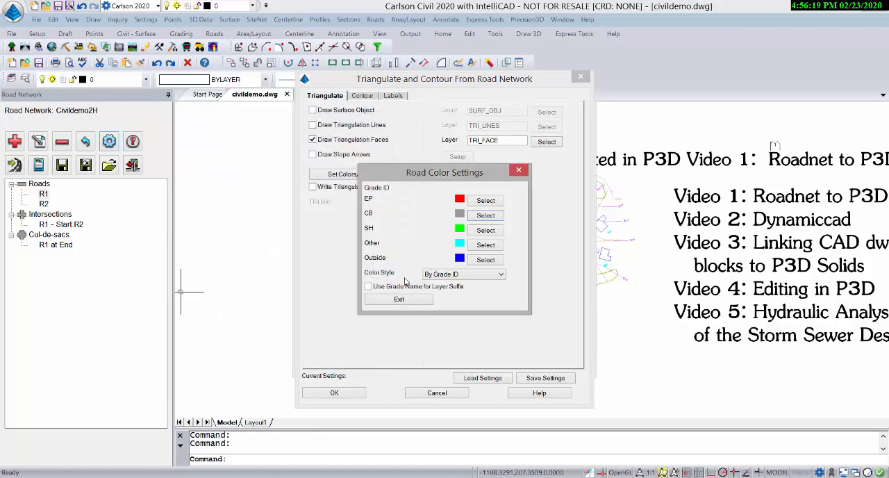
left_click(399, 299)
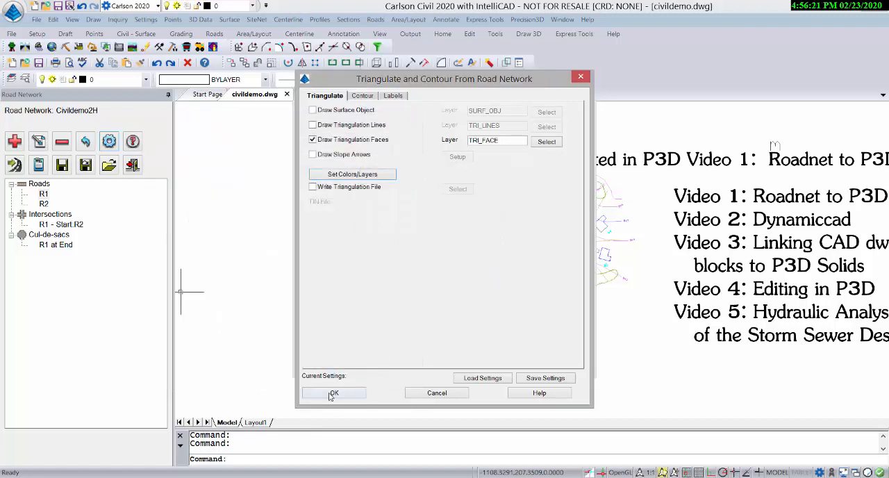
left_click(333, 392)
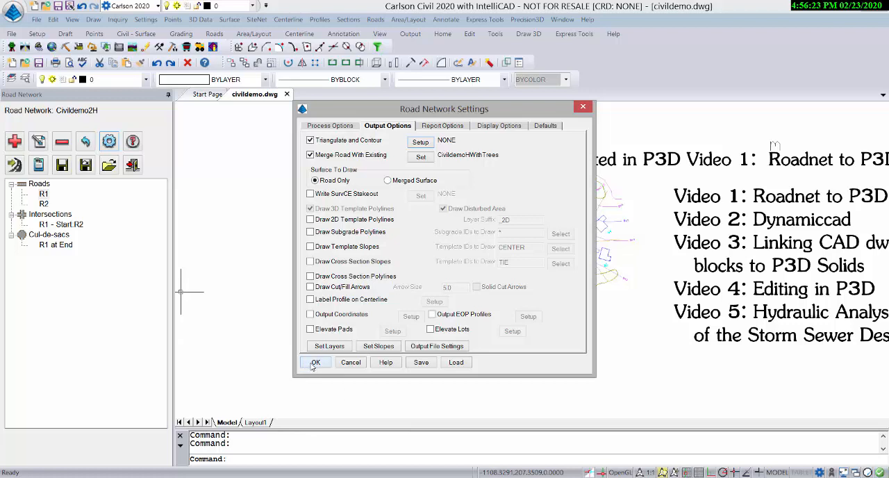
Process the road network so the grade-coloured triangulation faces are drawn in plan
left_click(314, 361)
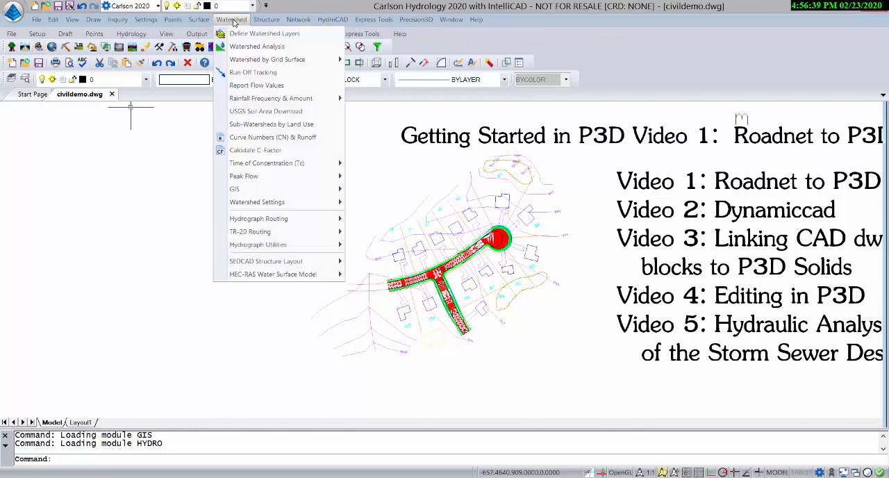
Hatch all ground-cover layers and choose CivildemoWithTrees.tin for Color TIN in Define Watershed Layers
left_click(263, 34)
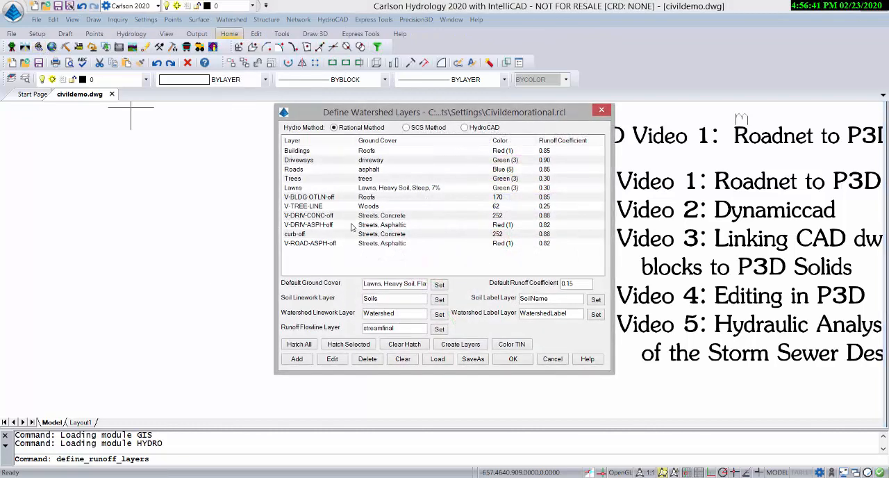
mouse_move(353, 211)
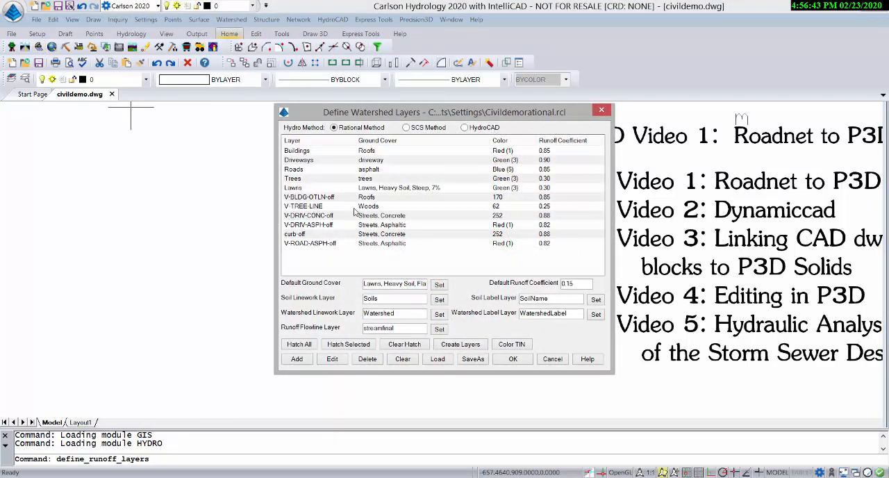
mouse_move(438, 285)
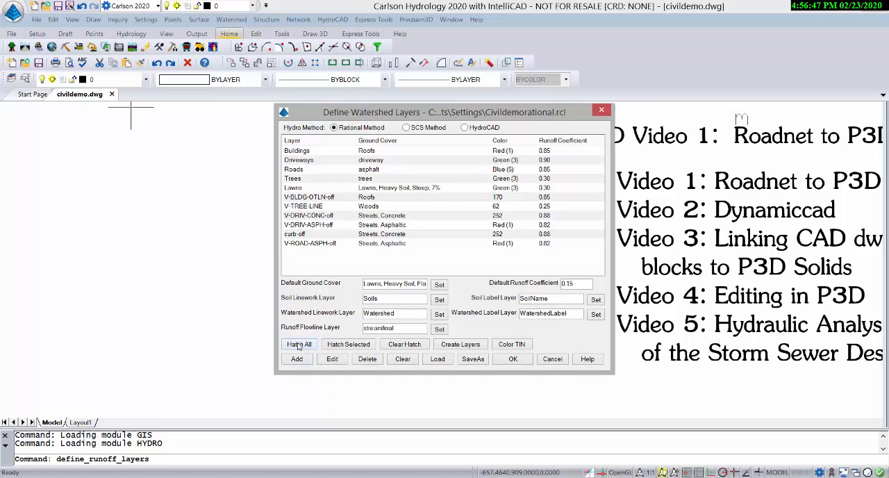
left_click(299, 343)
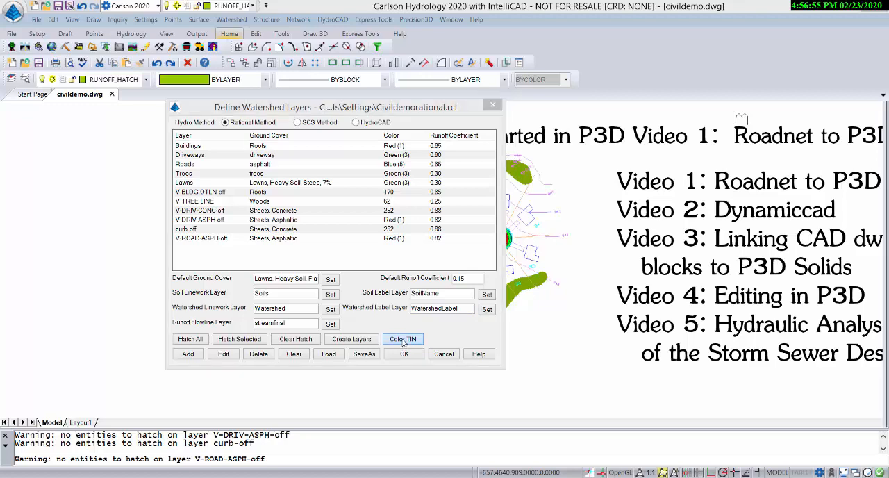
left_click(402, 338)
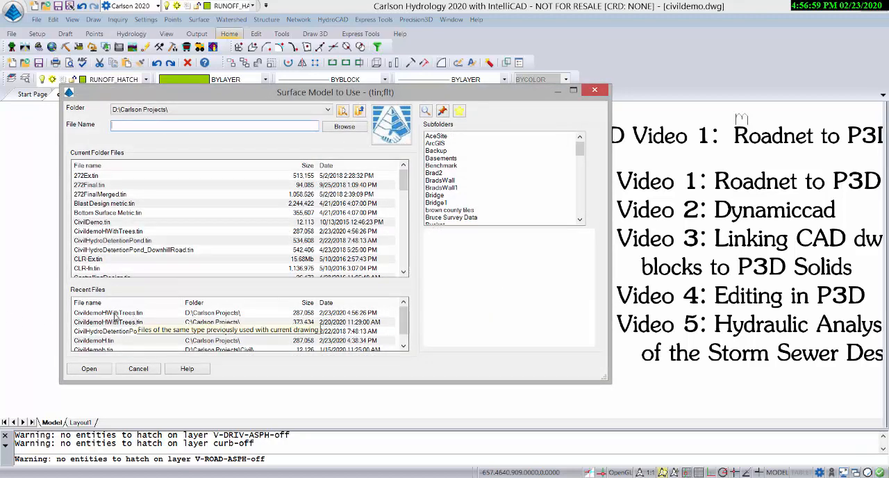
left_click(108, 312)
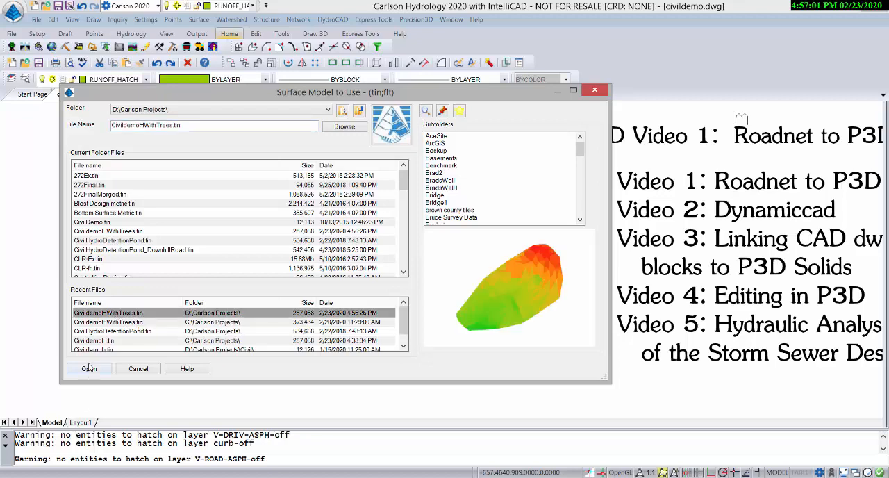
left_click(89, 368)
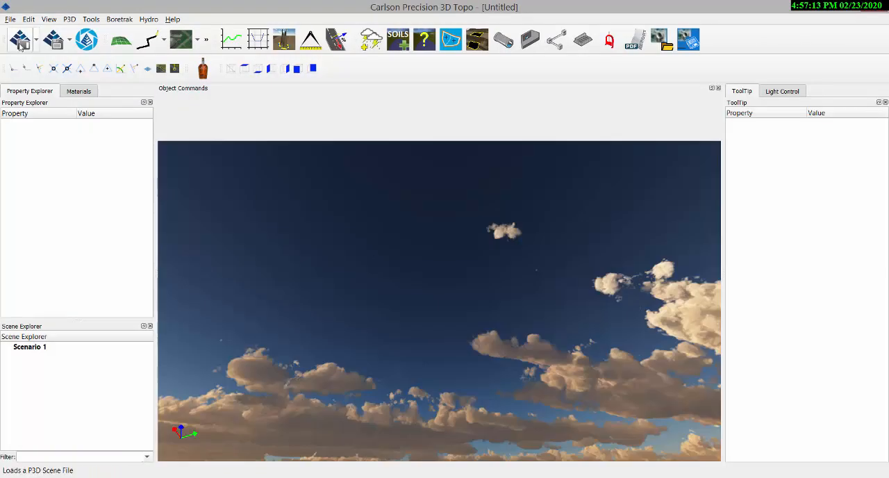
Load the CivildemoWithTrees.tin surface into the Precision 3D Topo scene
left_click(19, 39)
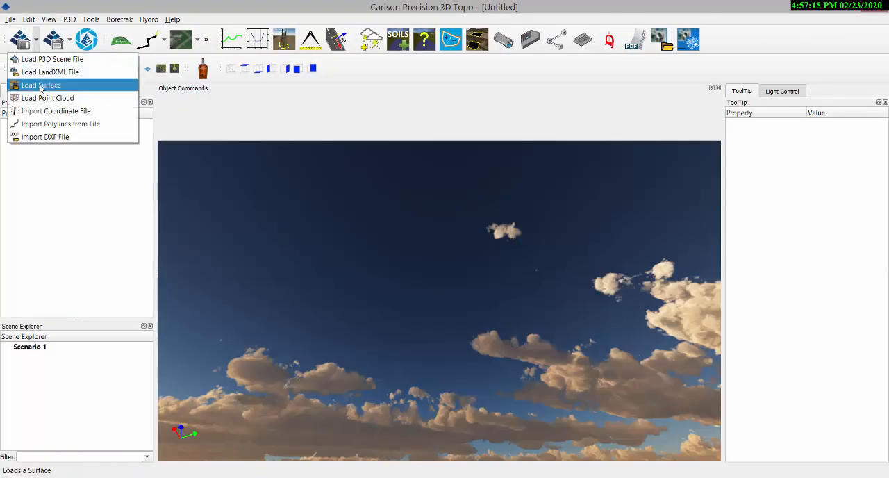
left_click(41, 84)
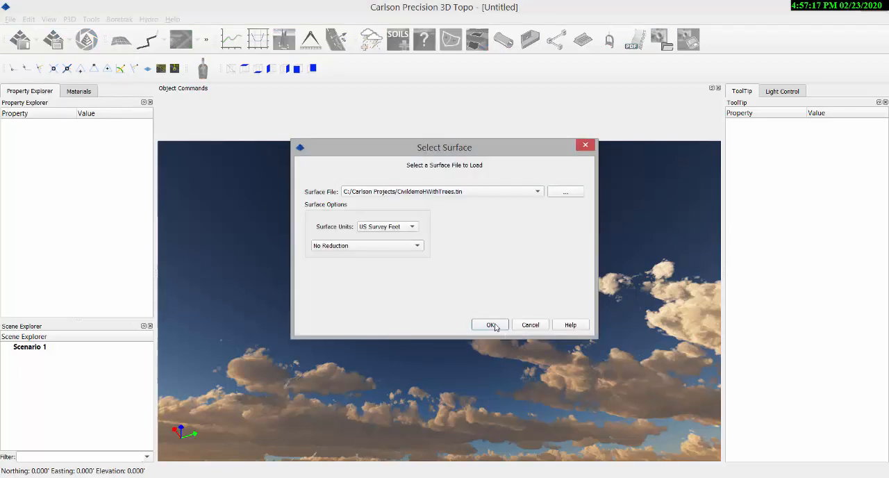
left_click(490, 325)
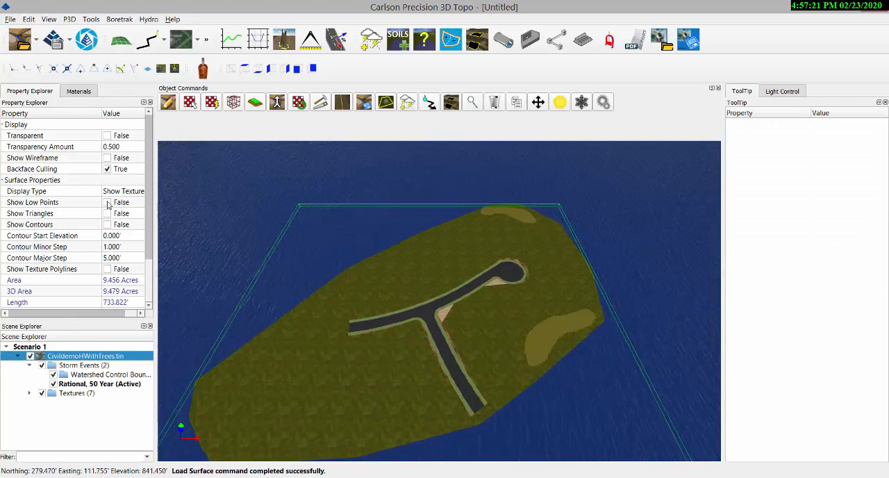
left_click(106, 203)
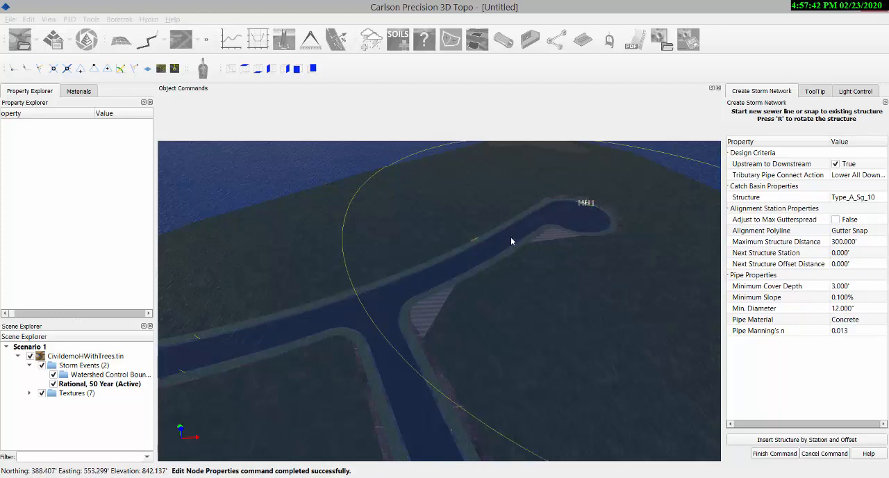
Pick a catch basin type and place structures along the road, ending the last pipe beyond the surface
left_click(878, 197)
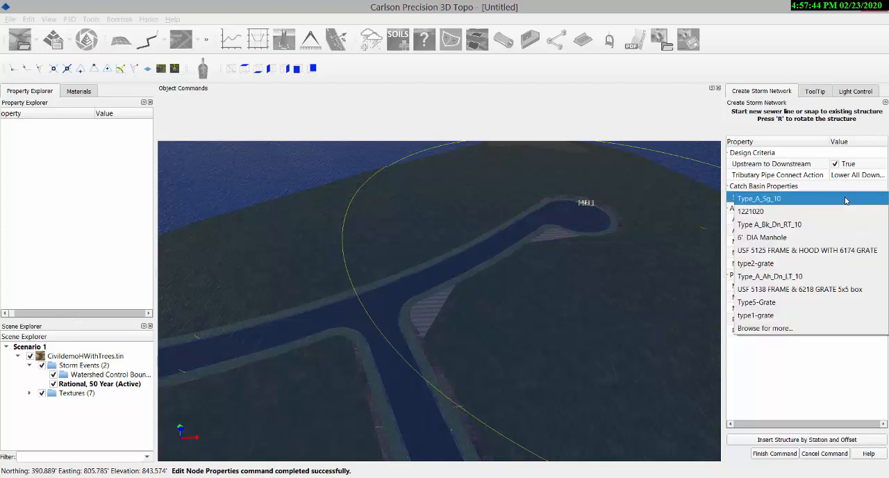
left_click(769, 223)
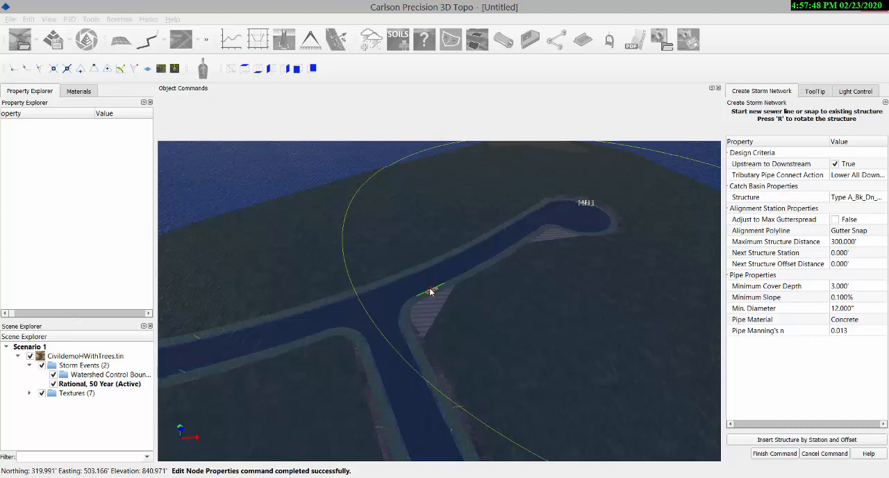
left_click(430, 291)
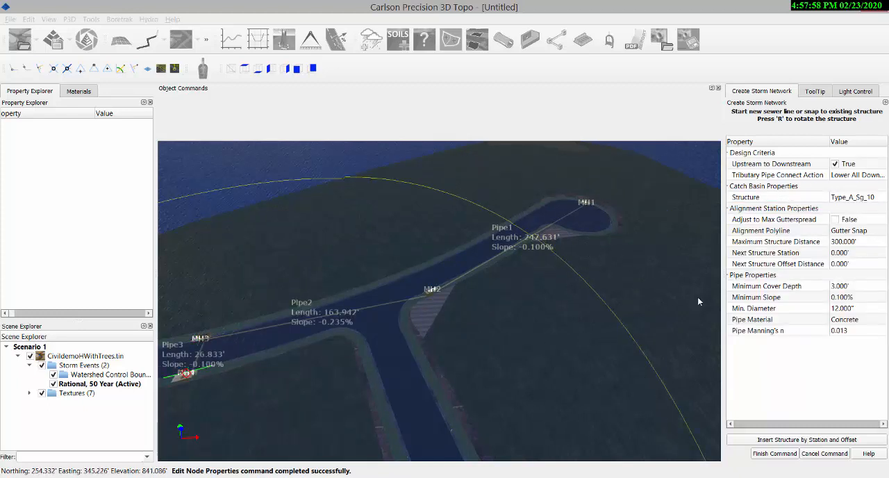
left_click(857, 197)
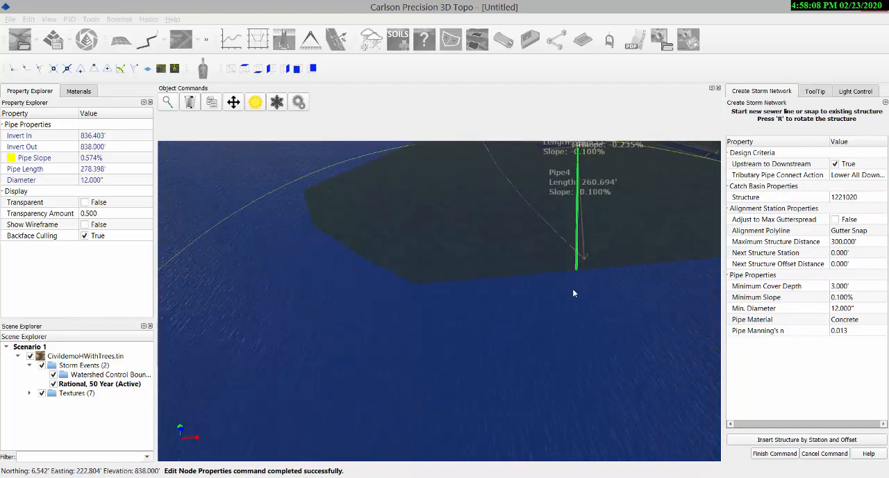
left_click(774, 453)
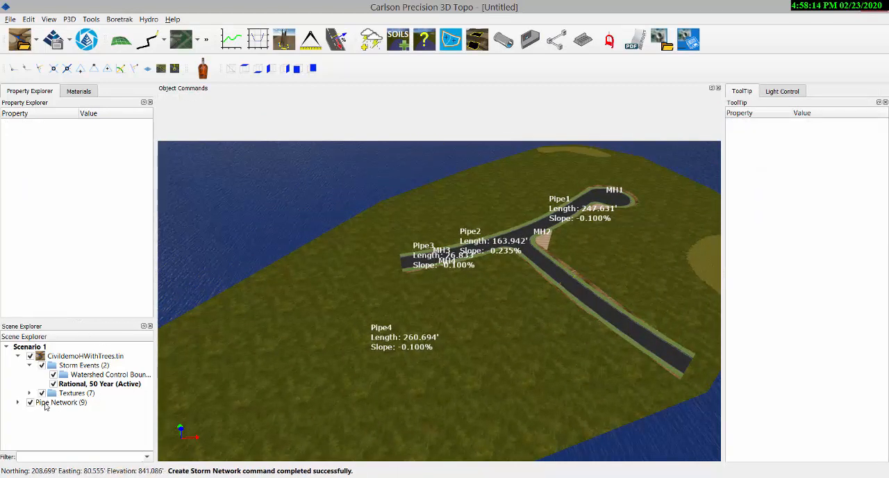
Export the selected Pipe Network as sewer file Video1a and dismiss the confirmation
left_click(61, 403)
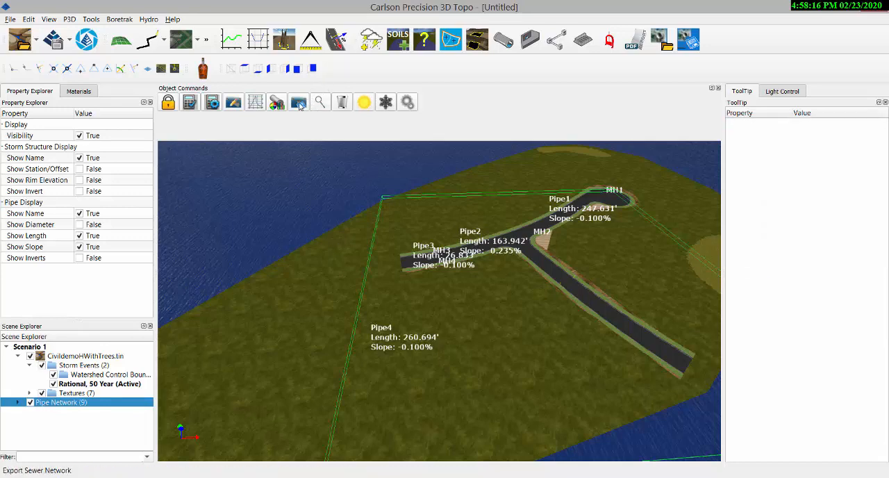
mouse_move(298, 102)
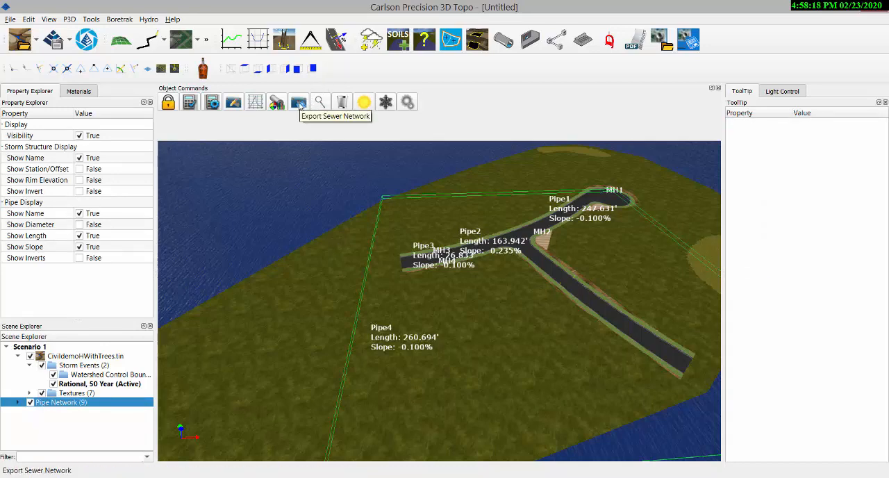
left_click(297, 102)
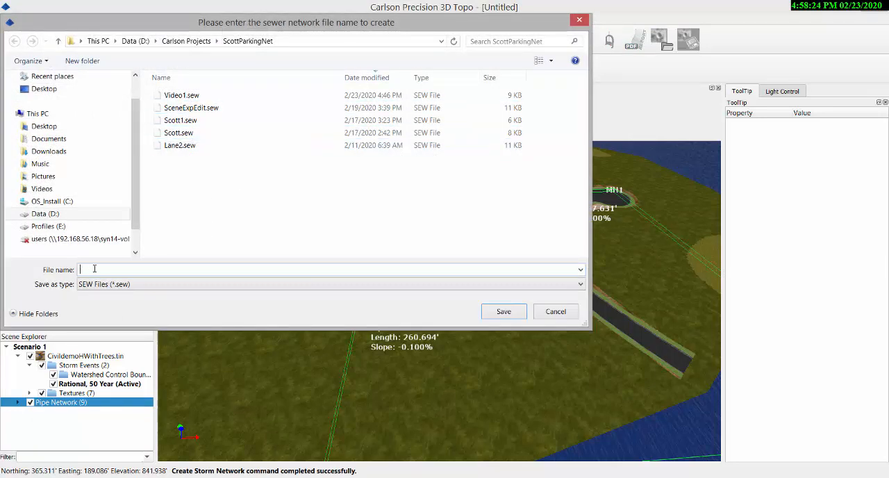
type("Vd")
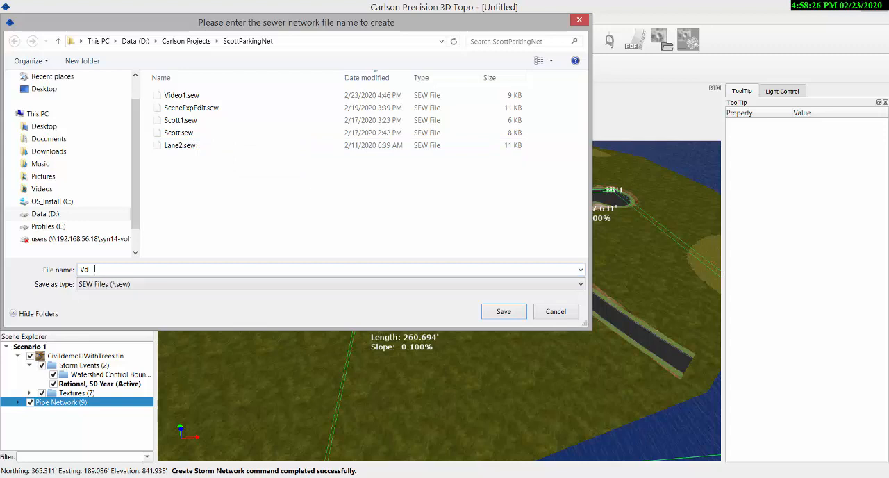
type("ideo1a")
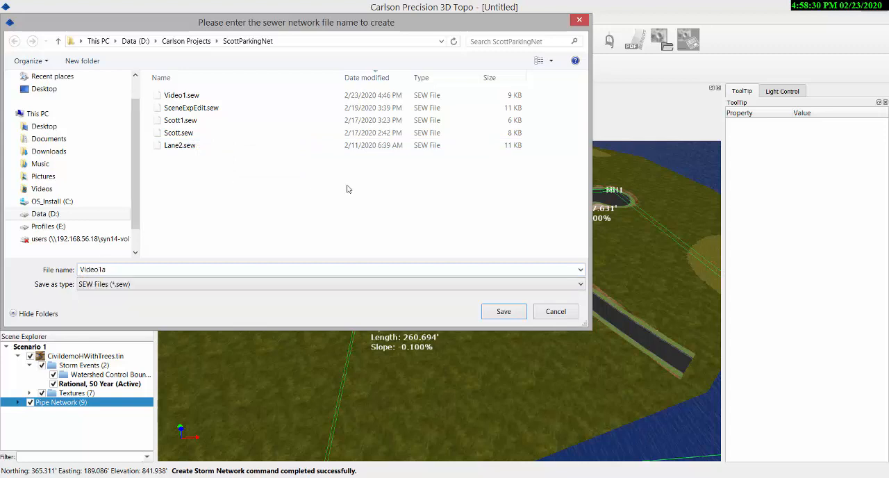
left_click(502, 311)
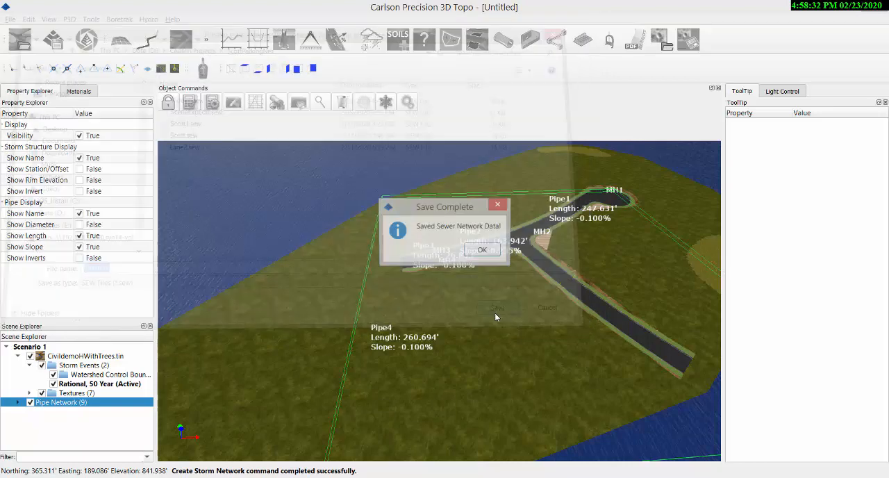
left_click(482, 250)
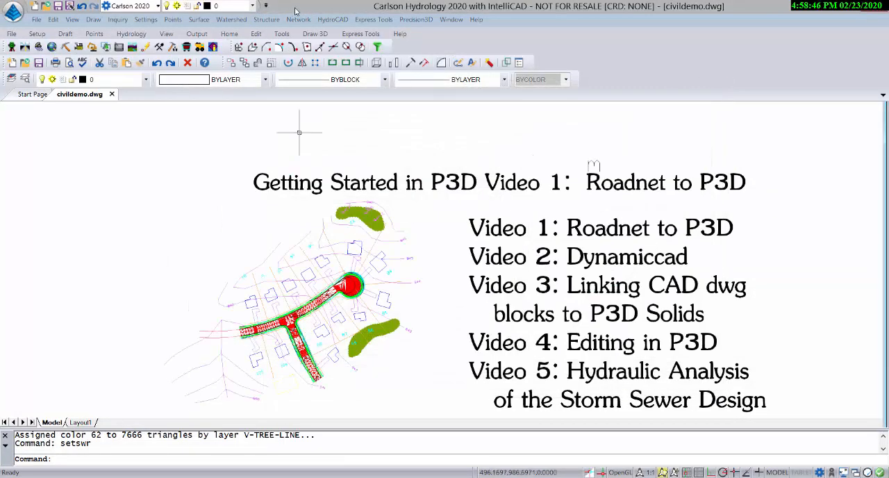
Browse the Network menu toward Draw Sewer Network in Carlson Hydrology
left_click(298, 20)
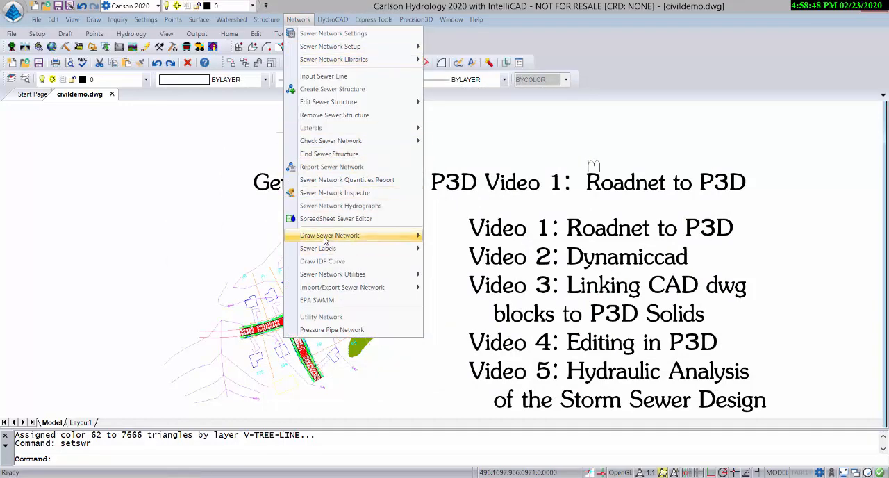